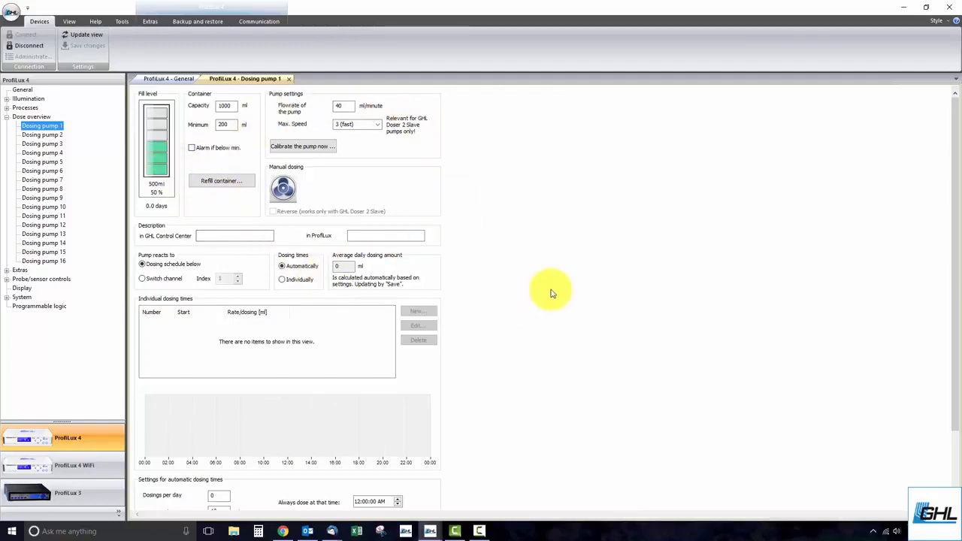
mouse_move(461, 172)
type("500")
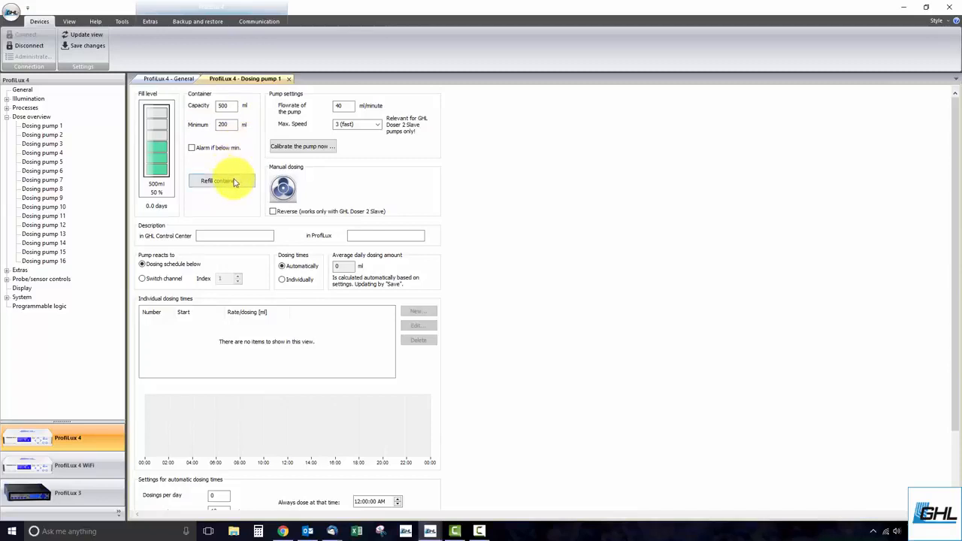
left_click(221, 181)
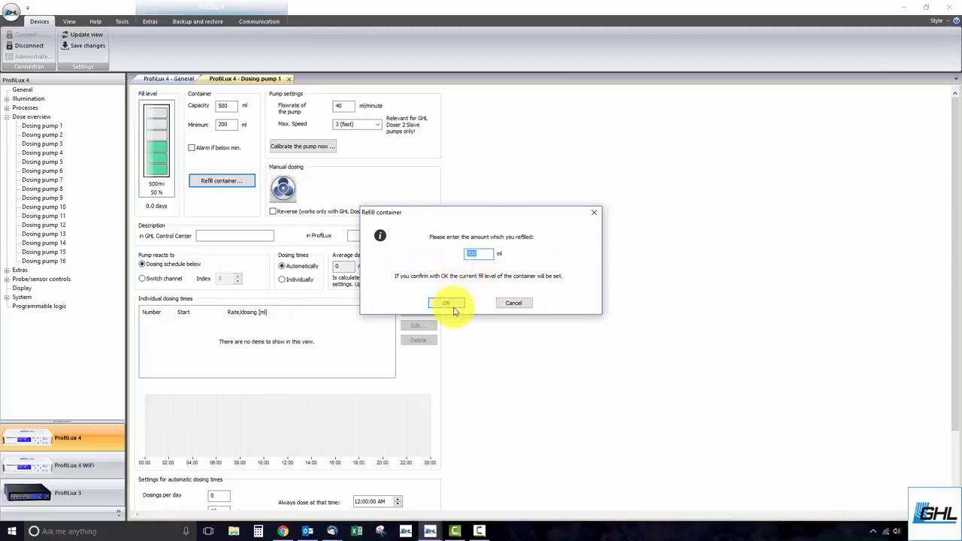
left_click(446, 303)
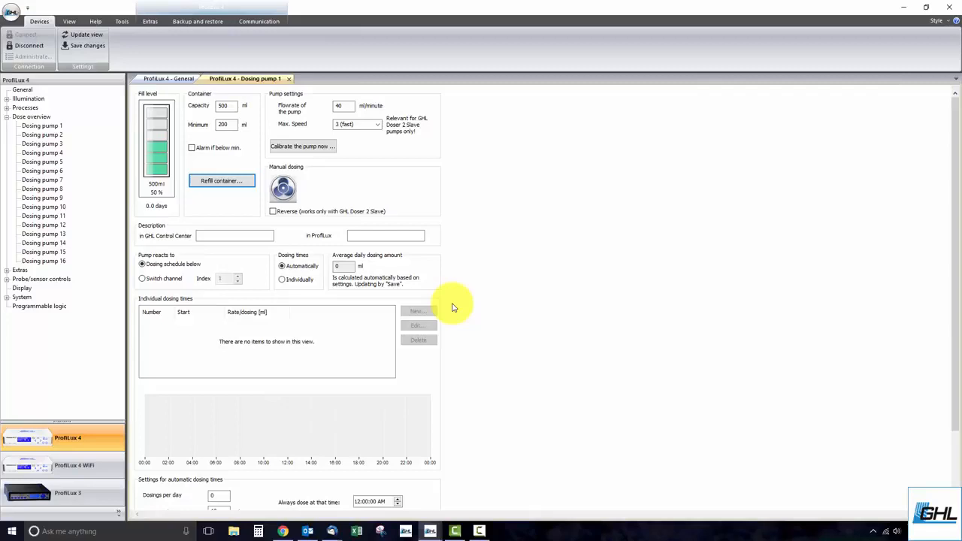
mouse_move(407, 153)
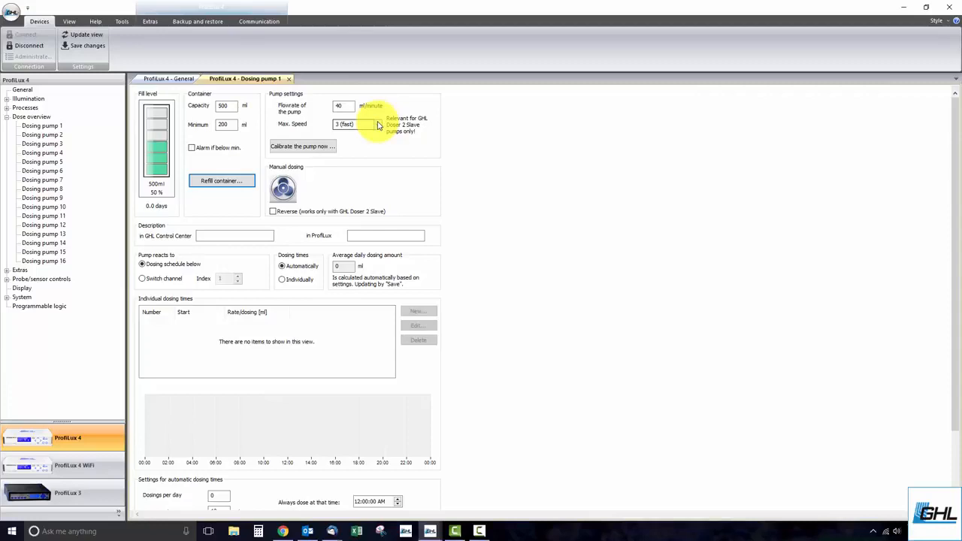
Set pump 1's maximum speed to 1 and accept the recalibration warning
left_click(372, 124)
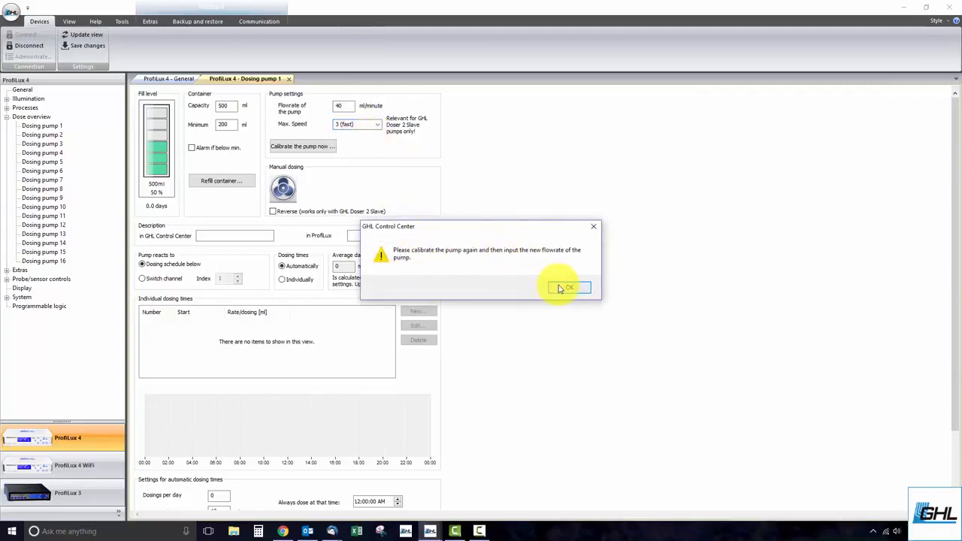
left_click(567, 287)
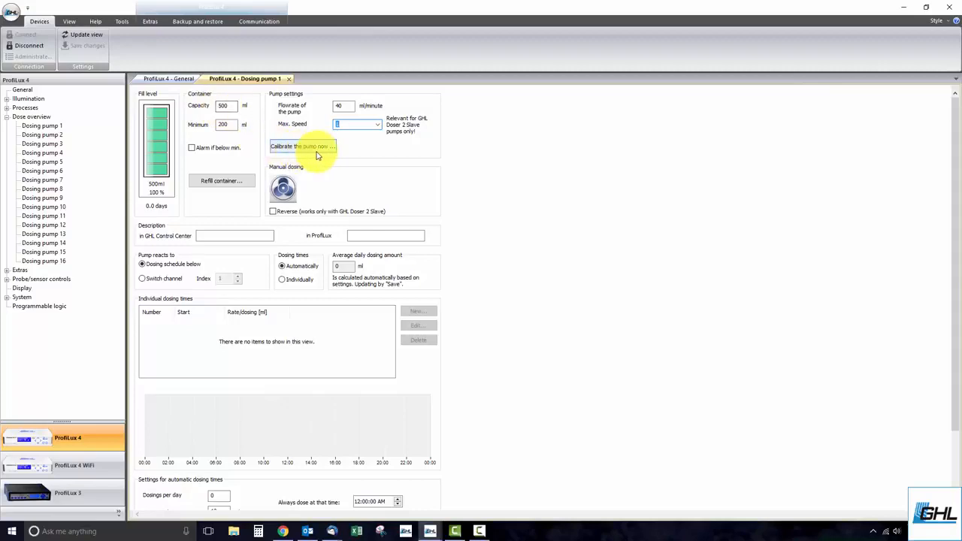
mouse_move(299, 156)
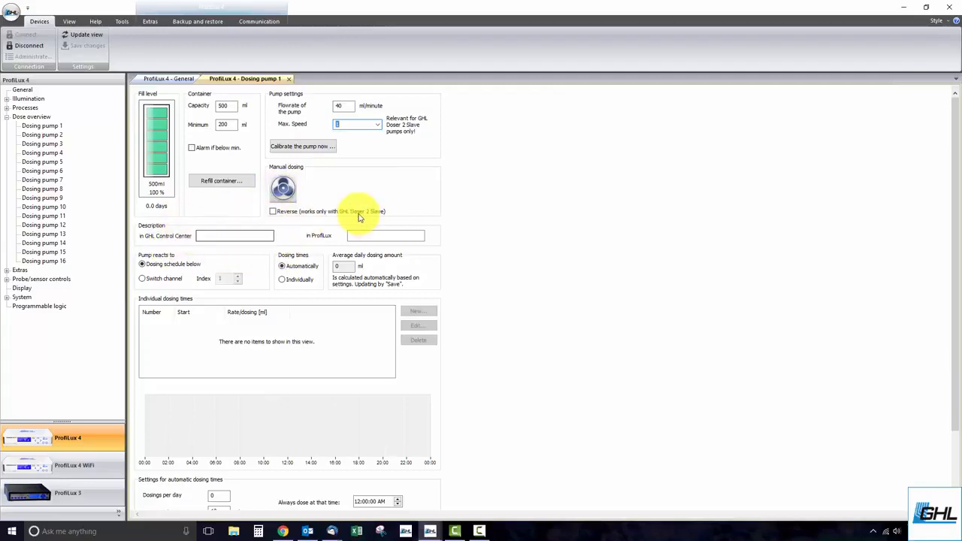
mouse_move(330, 239)
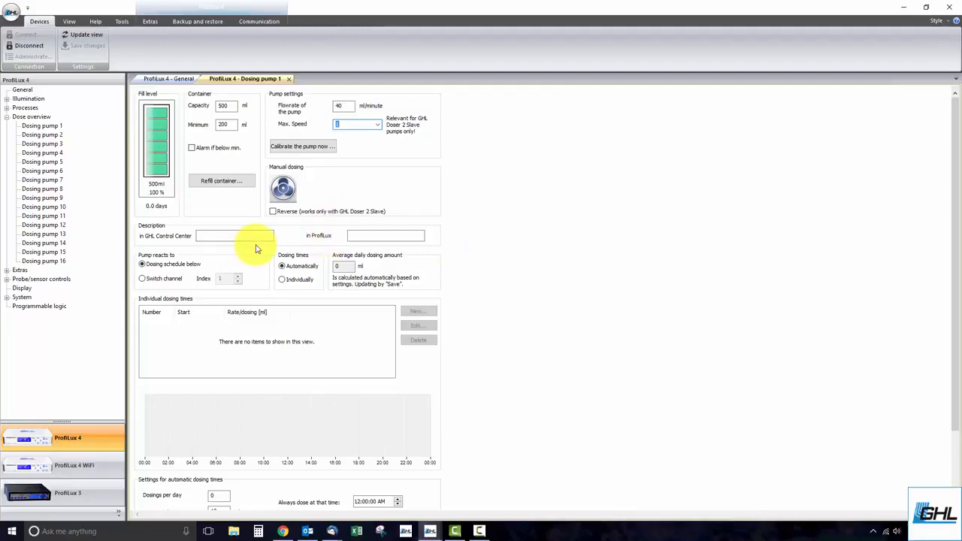
mouse_move(186, 268)
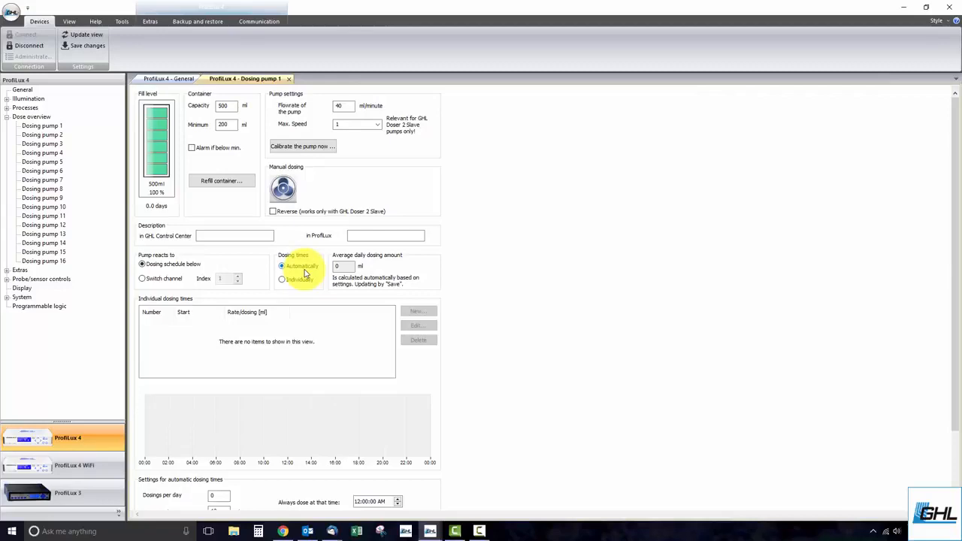
Select Individually under Dosing times for pump 1
left_click(282, 279)
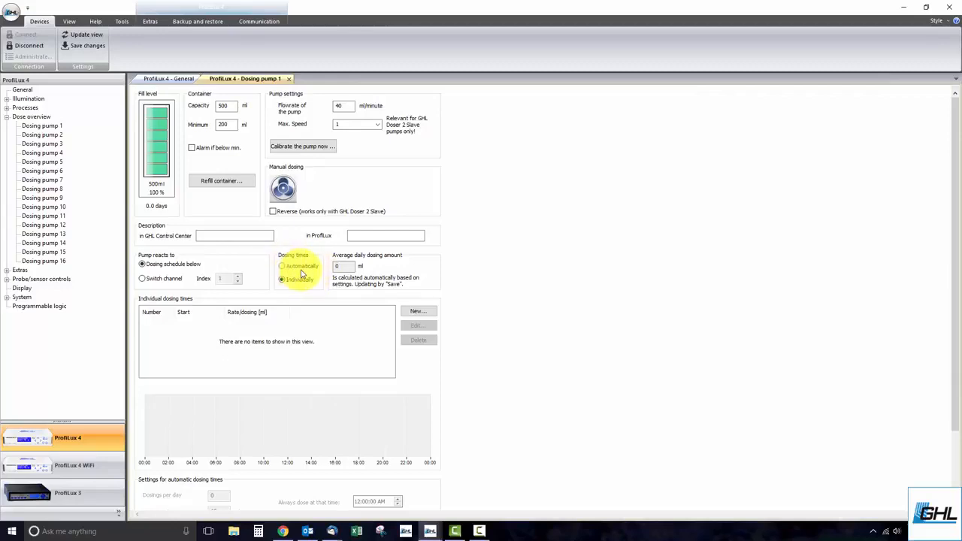
left_click(282, 280)
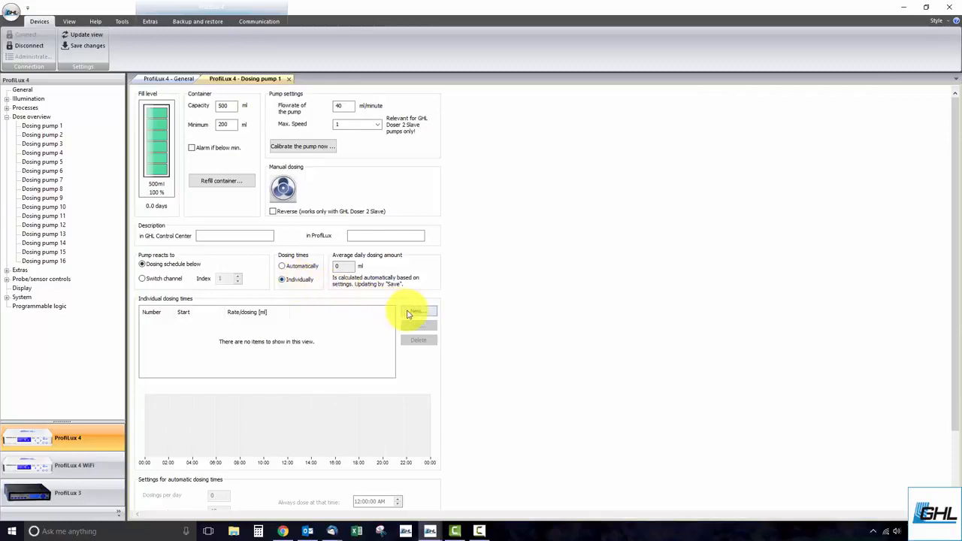
Add an individual 10 ml dosing at 12:00 PM, then begin a second dosing entry
left_click(417, 310)
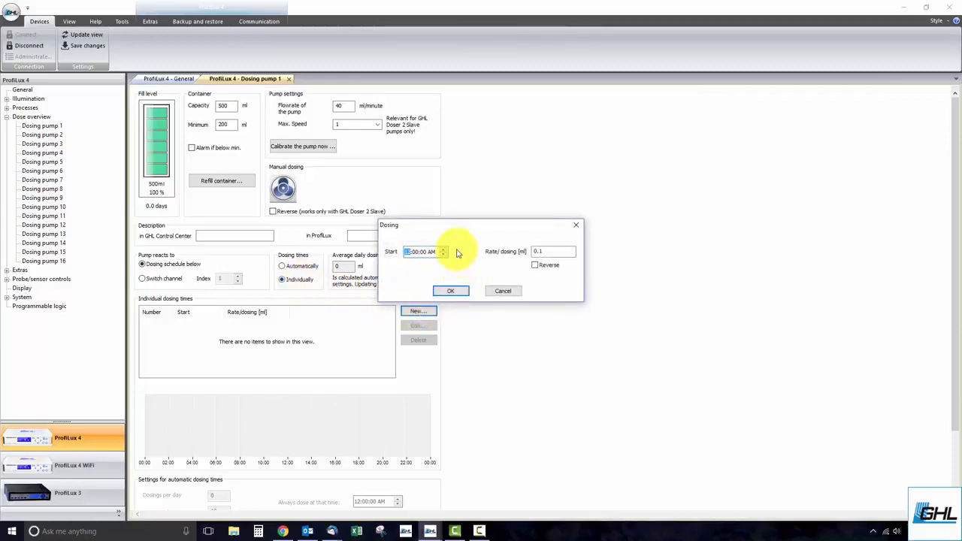
mouse_move(470, 261)
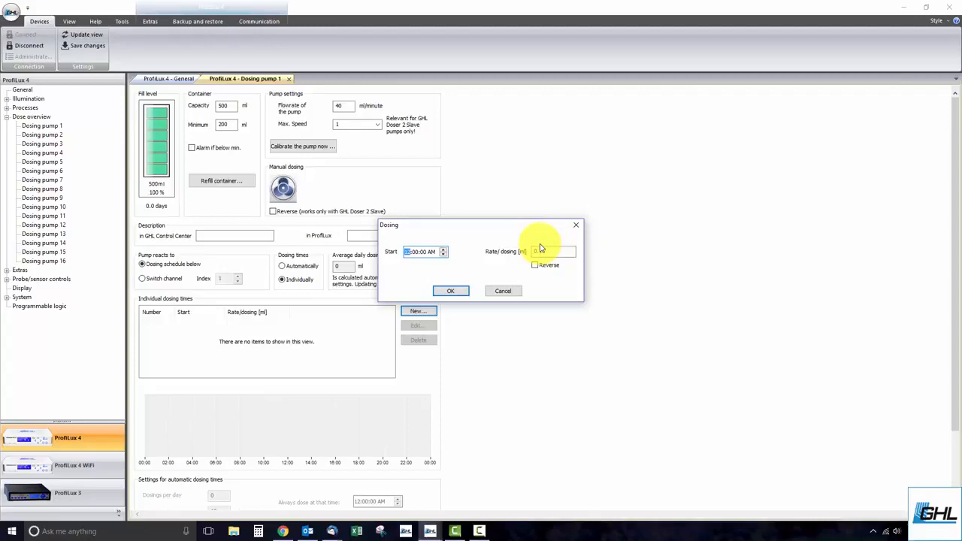
type("0.1")
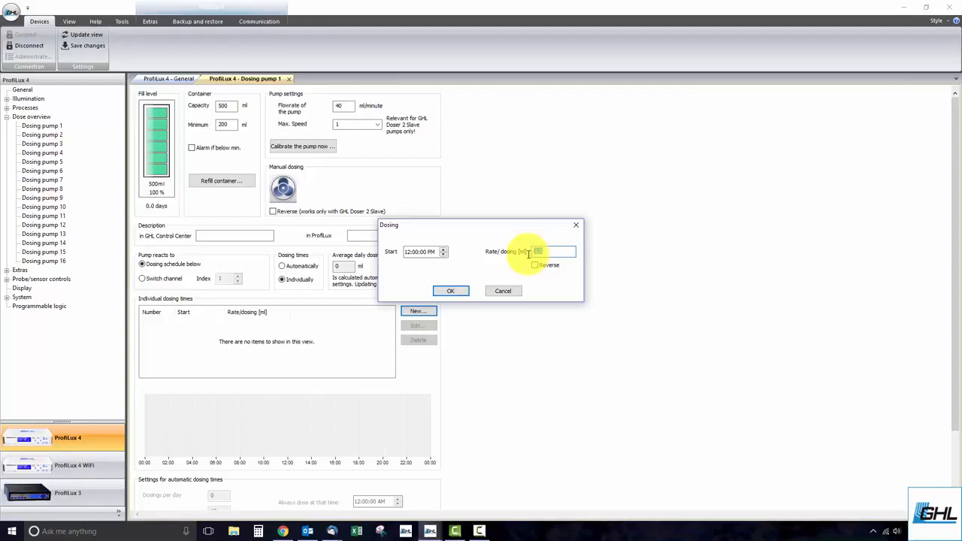
type("10")
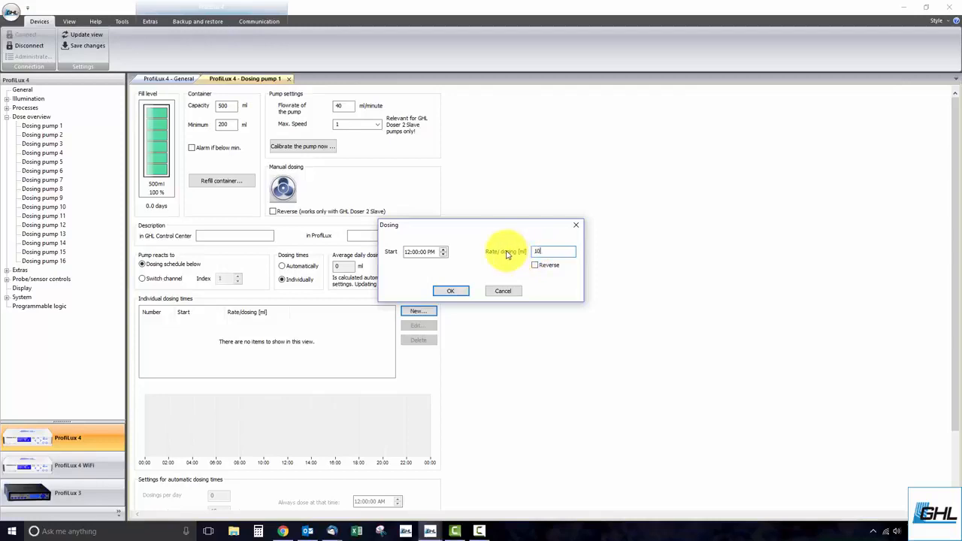
left_click(450, 291)
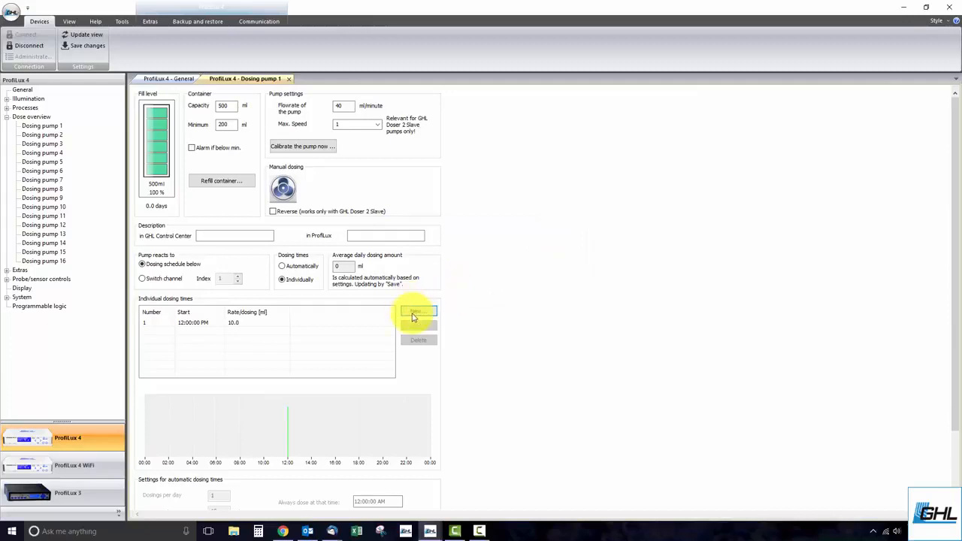
left_click(418, 312)
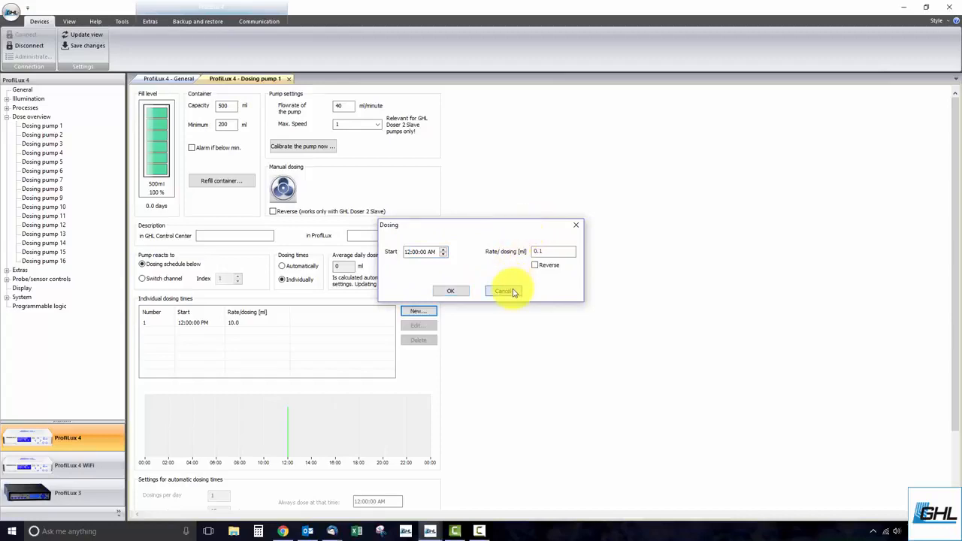
Cancel the second dosing and select the existing 12:00 PM entry
left_click(504, 291)
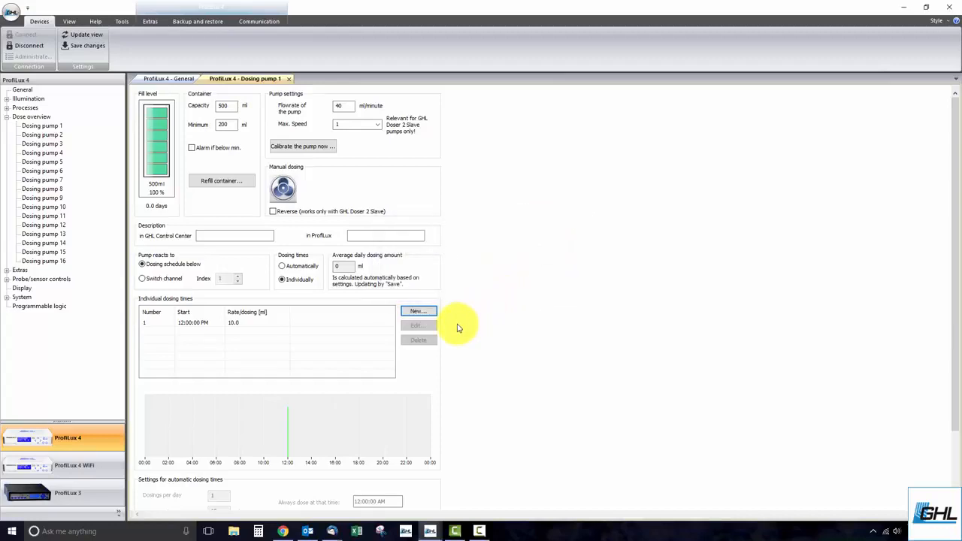
left_click(225, 322)
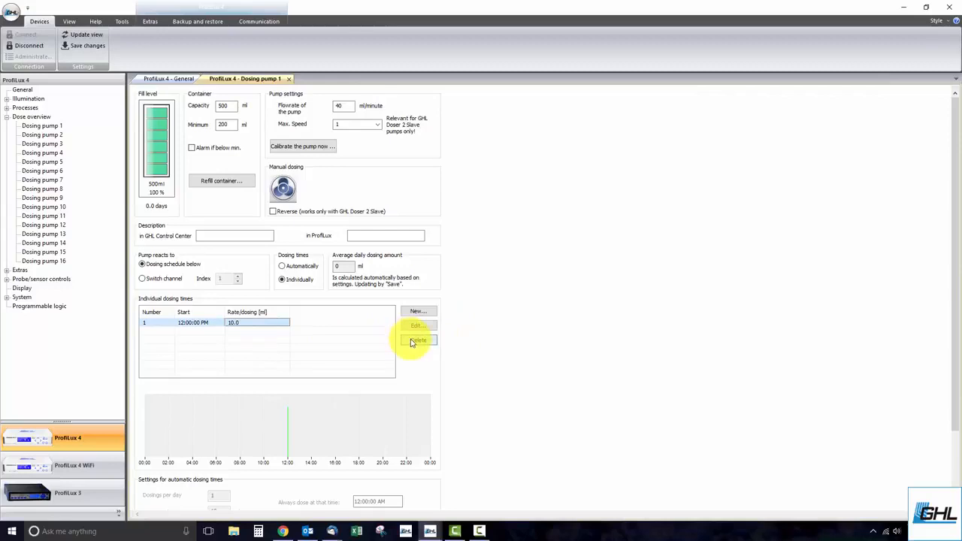
mouse_move(269, 330)
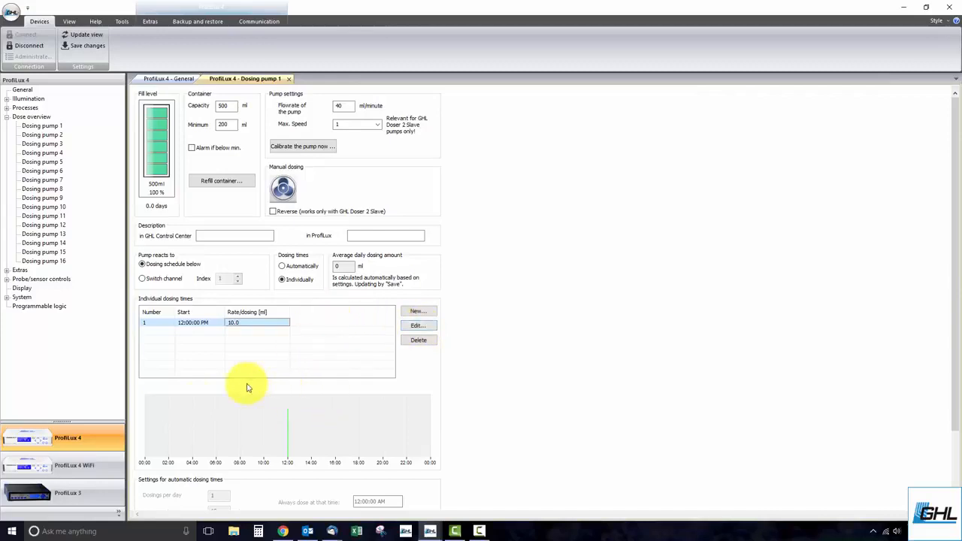
mouse_move(331, 404)
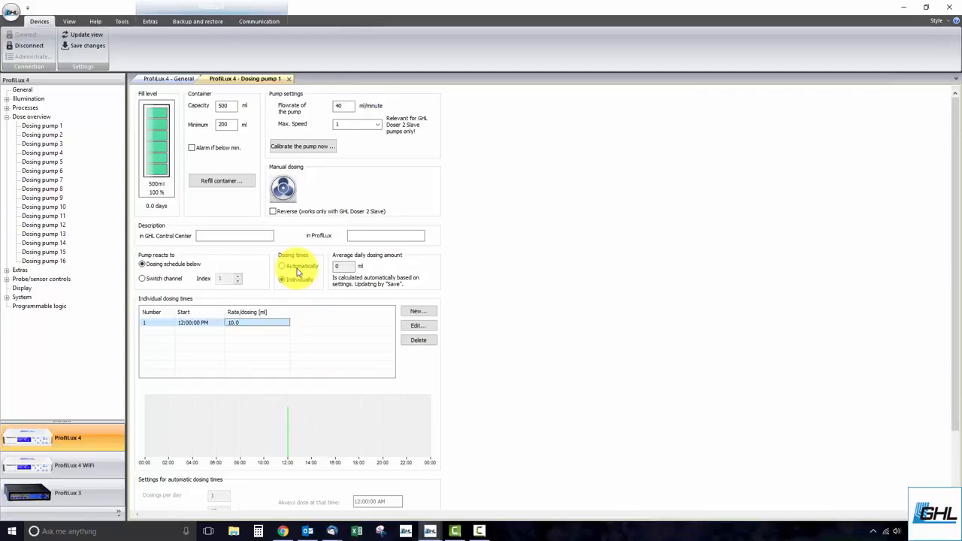
Select Automatically under Dosing times and enter 5 dosings per day
left_click(282, 267)
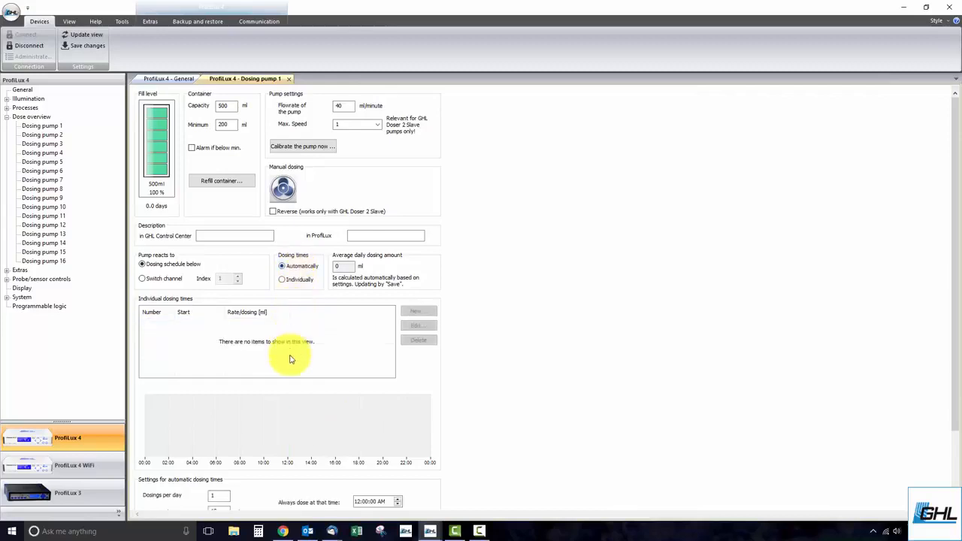
scroll("down", 3)
type("0")
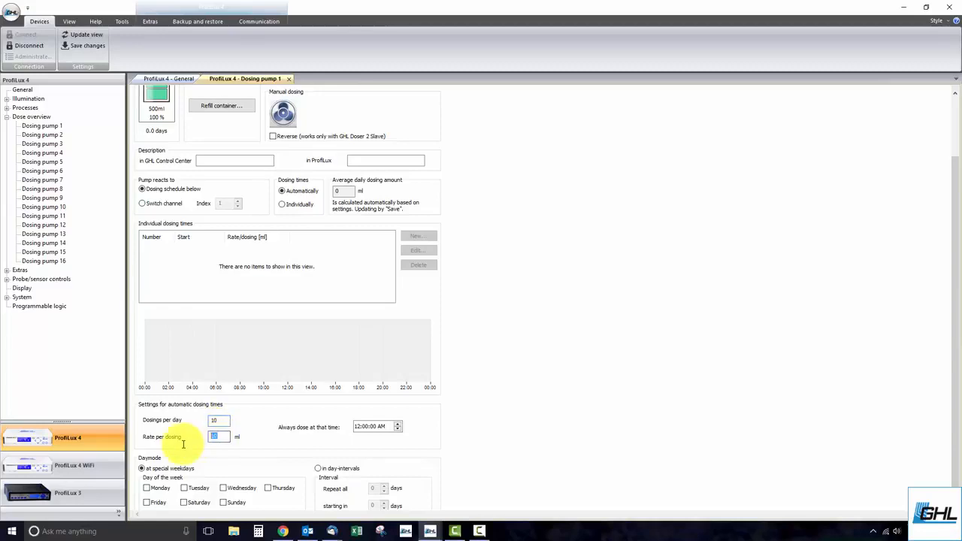
mouse_move(194, 448)
type("5")
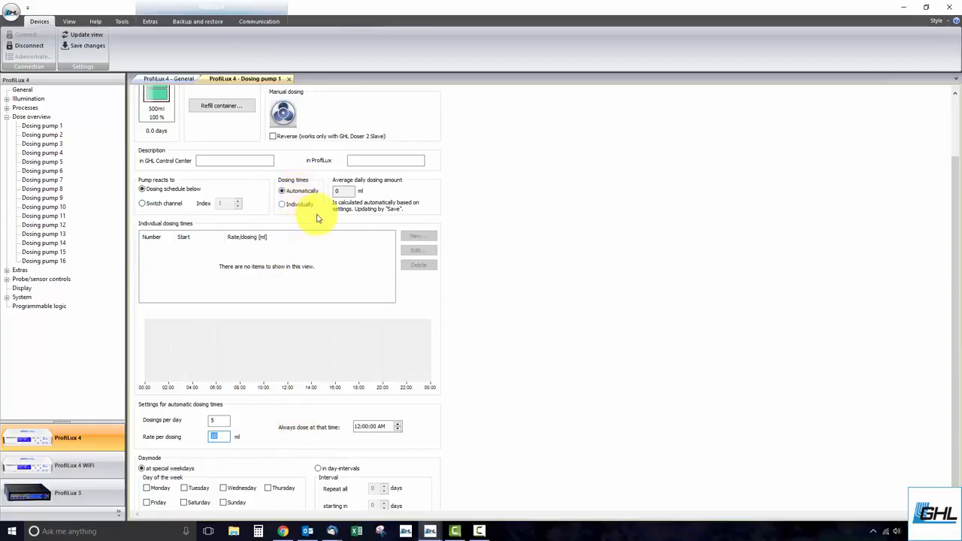
scroll("down", 3)
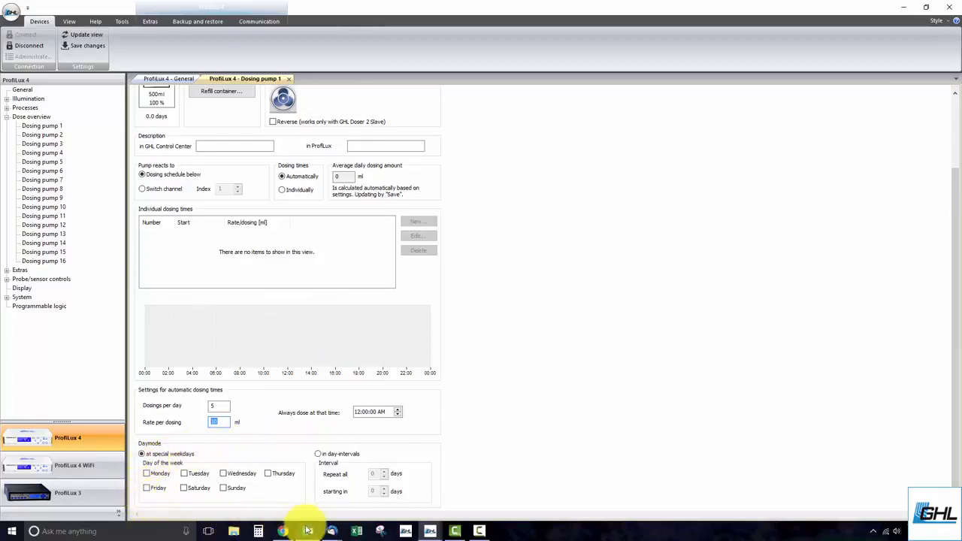
mouse_move(327, 441)
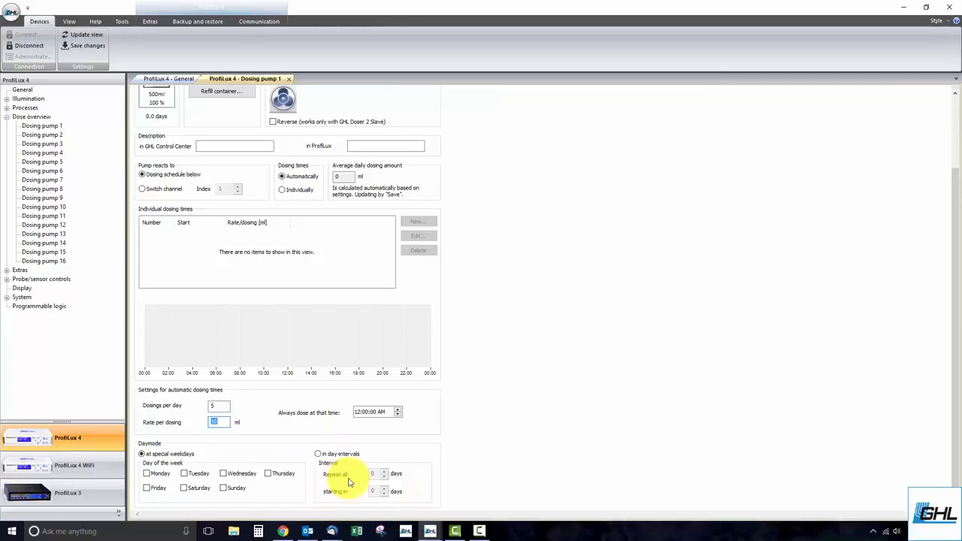
mouse_move(346, 481)
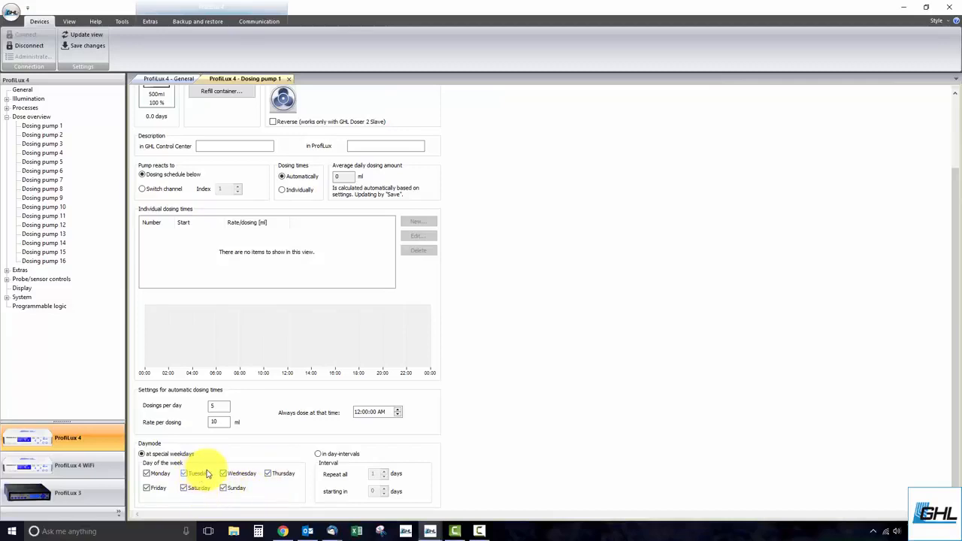
Dose 10 ml in day-intervals, repeating every 3 days starting in 1 day
left_click(317, 454)
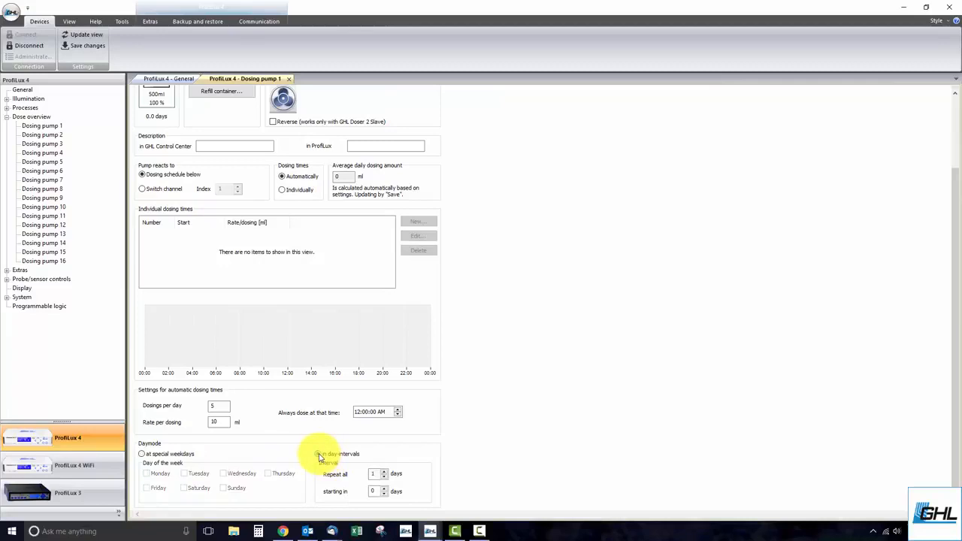
left_click(318, 453)
type("1")
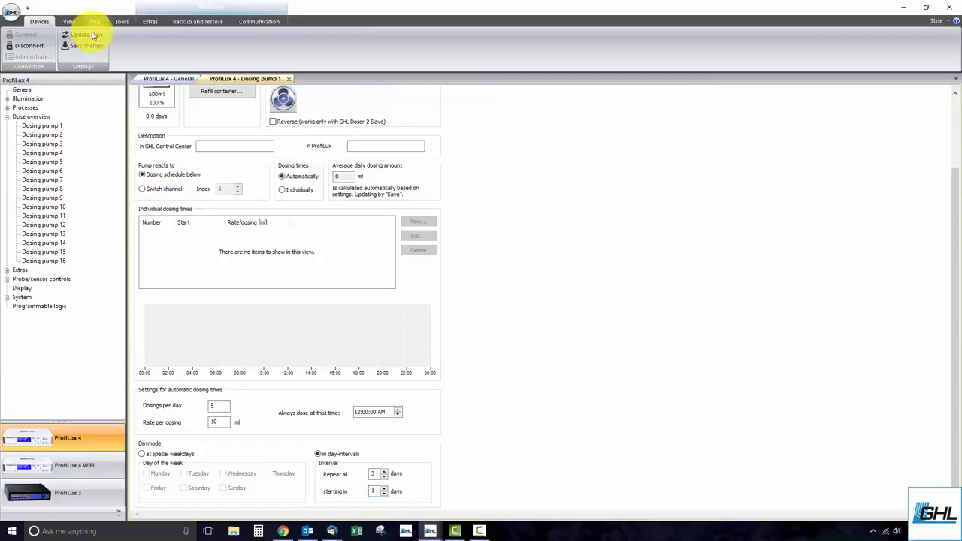
Save pump 1's dosing settings to the ProfiLux controller
left_click(90, 34)
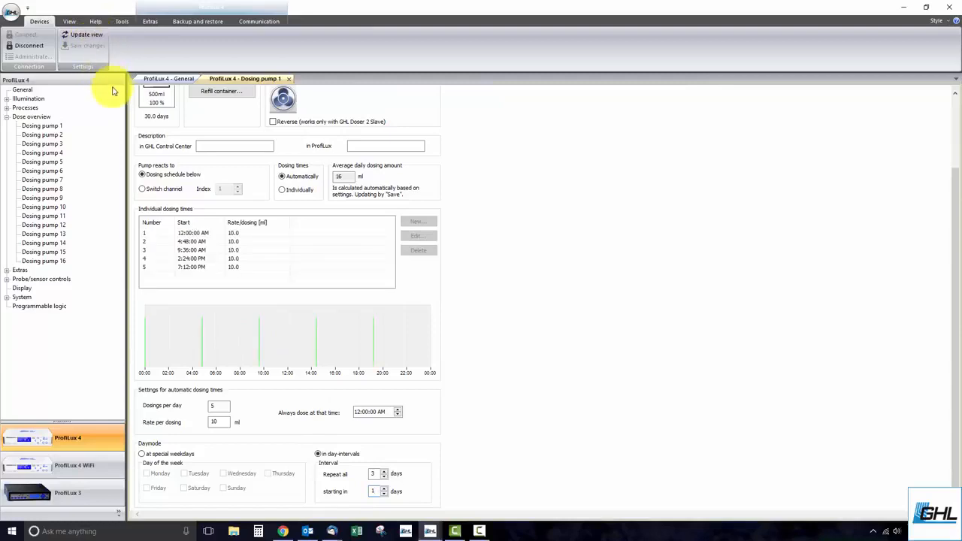
mouse_move(220, 174)
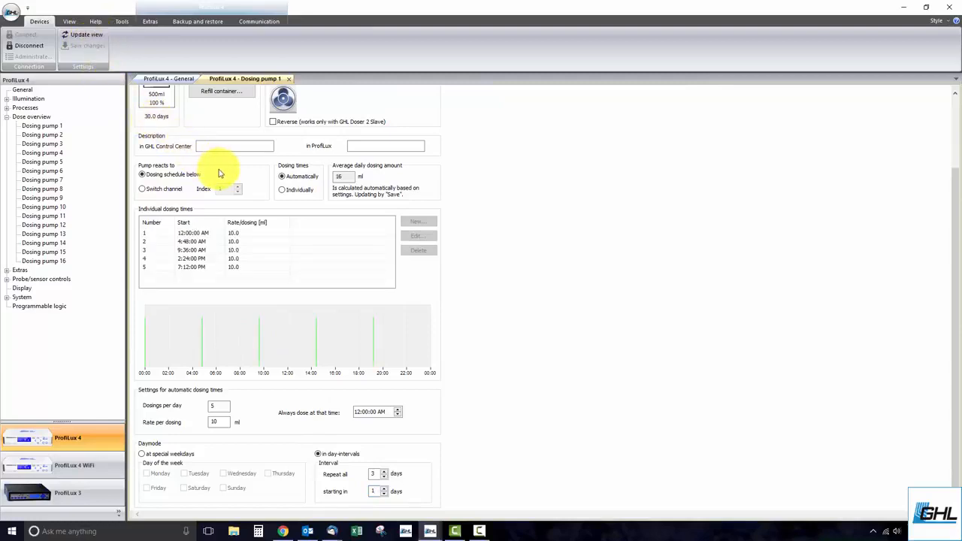
mouse_move(253, 211)
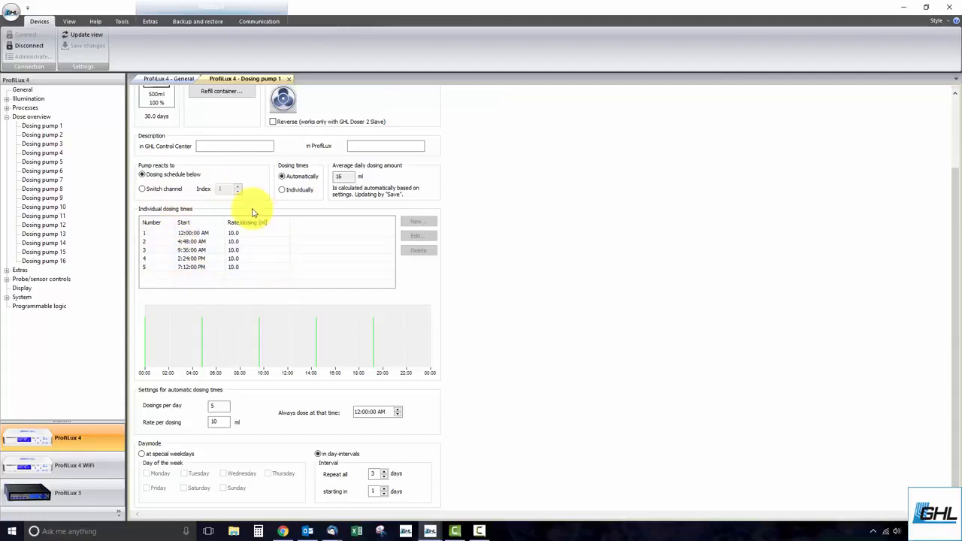
mouse_move(261, 249)
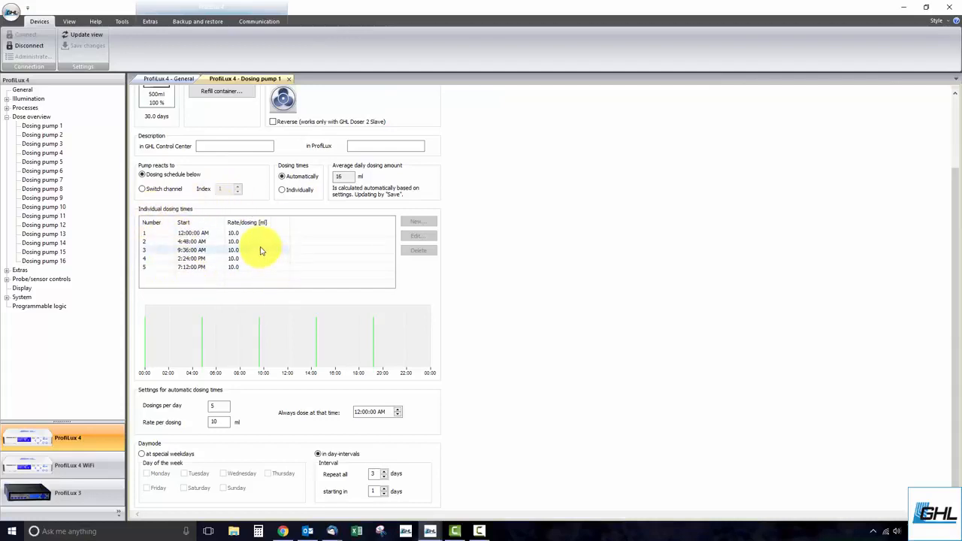